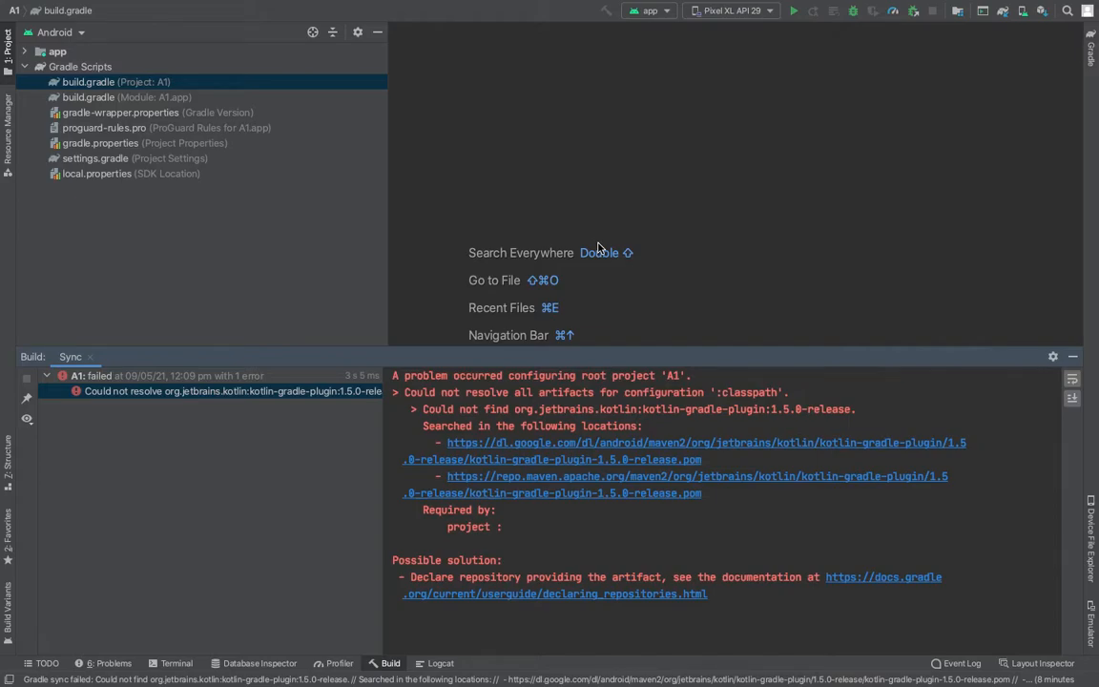
mouse_move(494, 392)
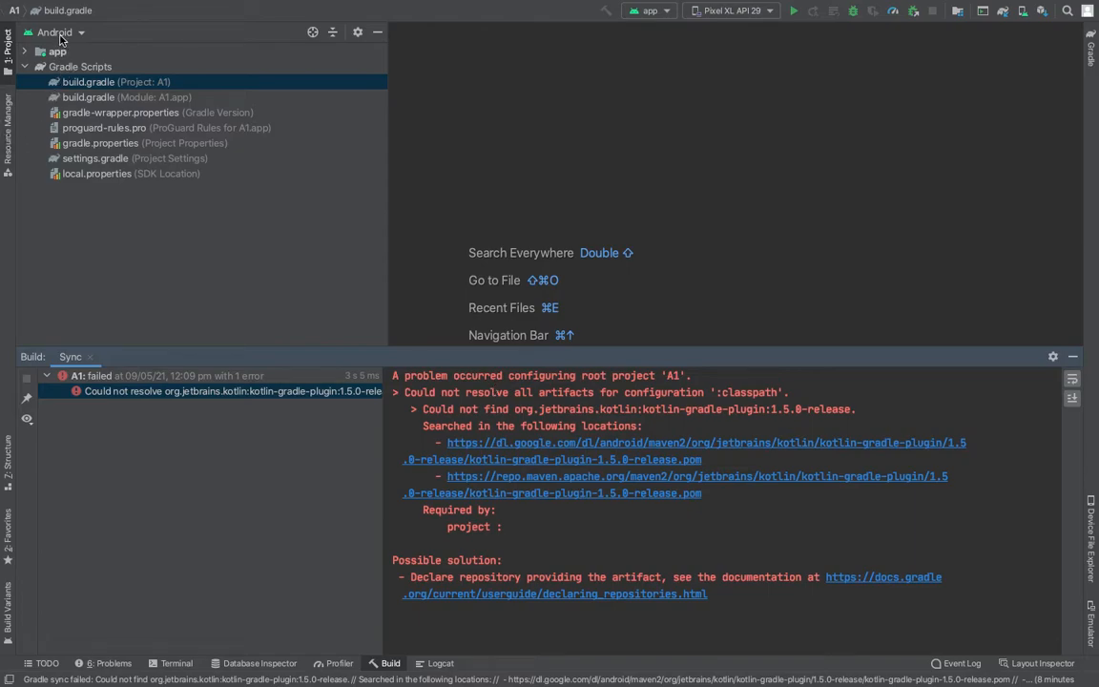
Open the top-level build.gradle in the Android view and trim kotlin_version's 'release' suffix to 1.5.0-.
click(57, 32)
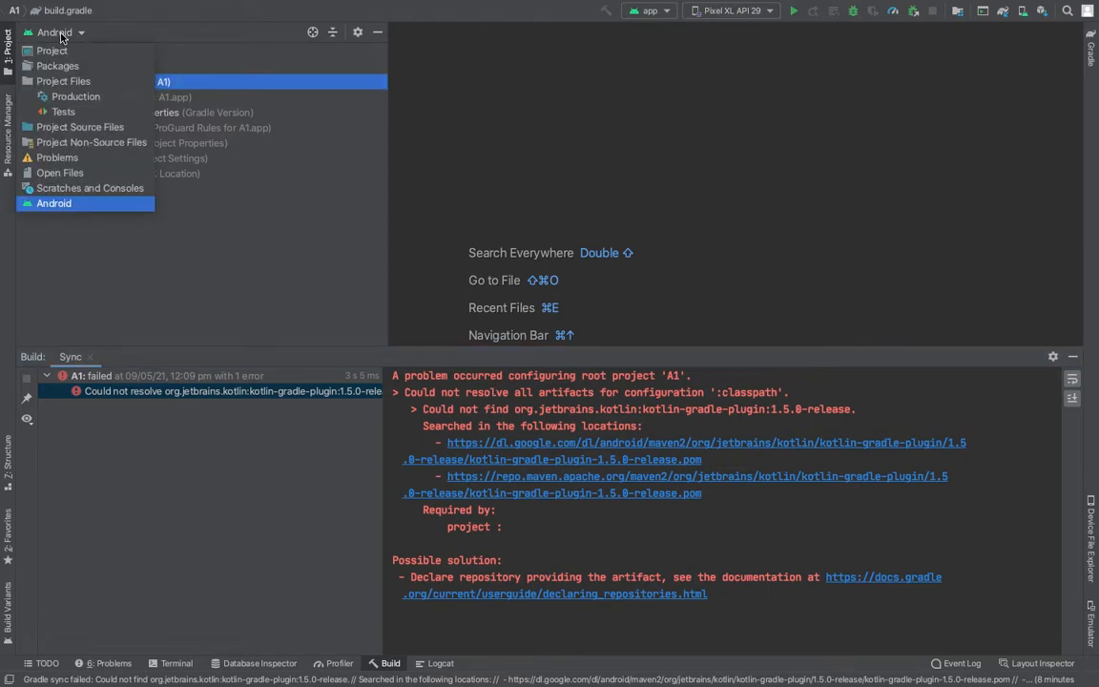
click(54, 203)
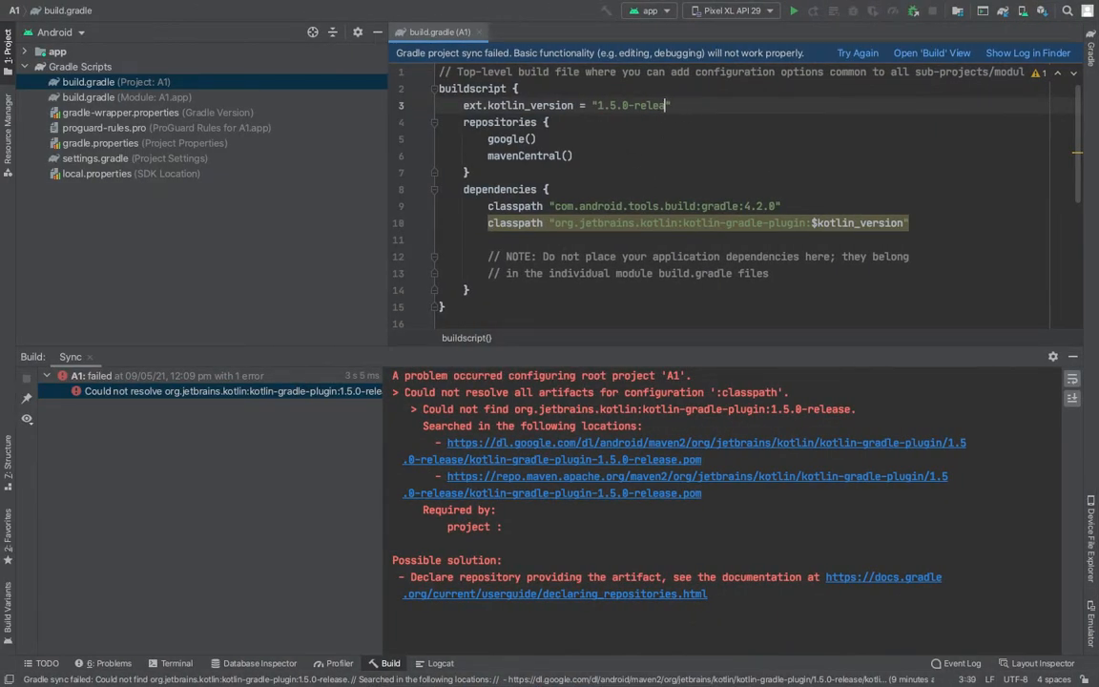
key(Backspace)
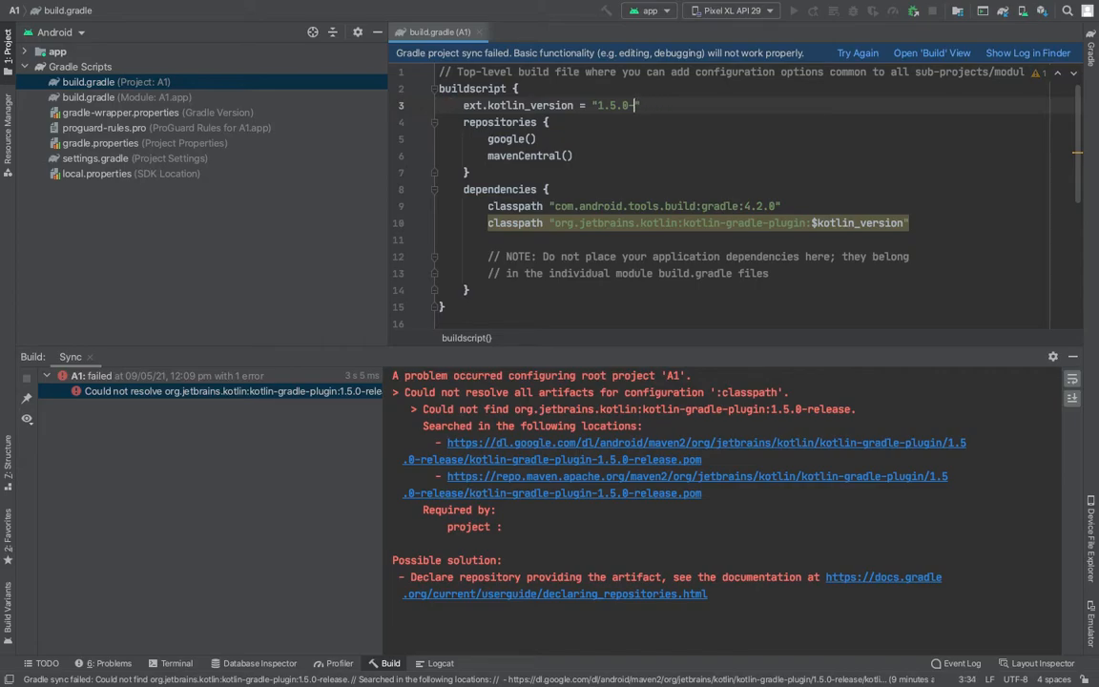
Scroll to allprojects to comment out jcenter(), and re-run the failed Gradle sync.
scroll(down, 3)
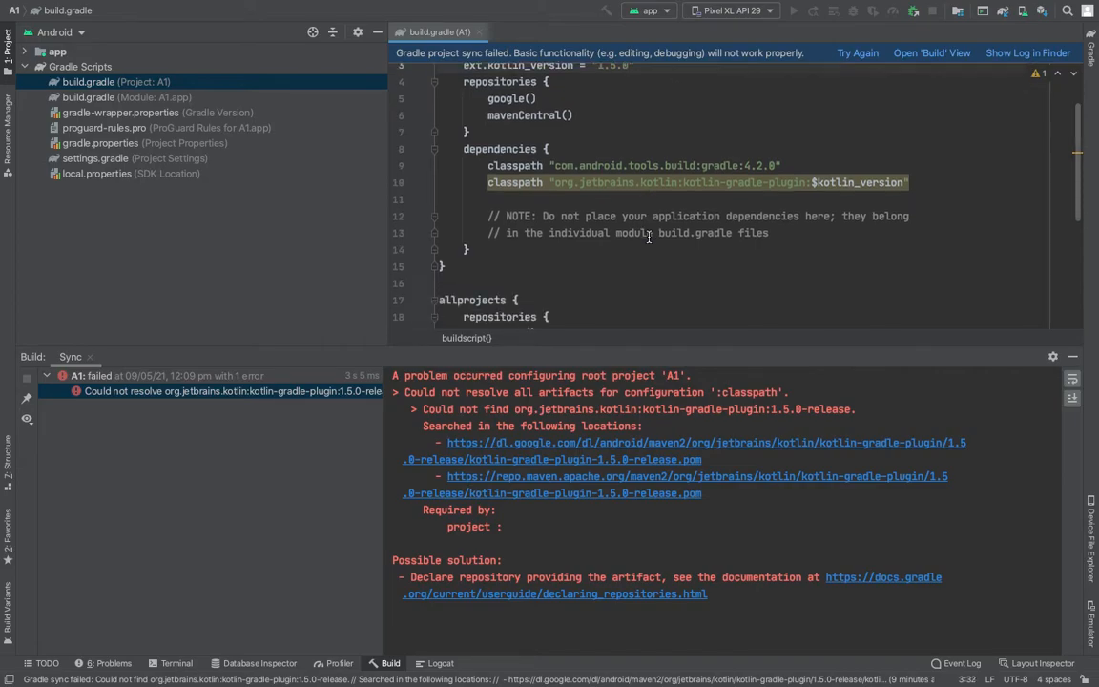
scroll(down, 3)
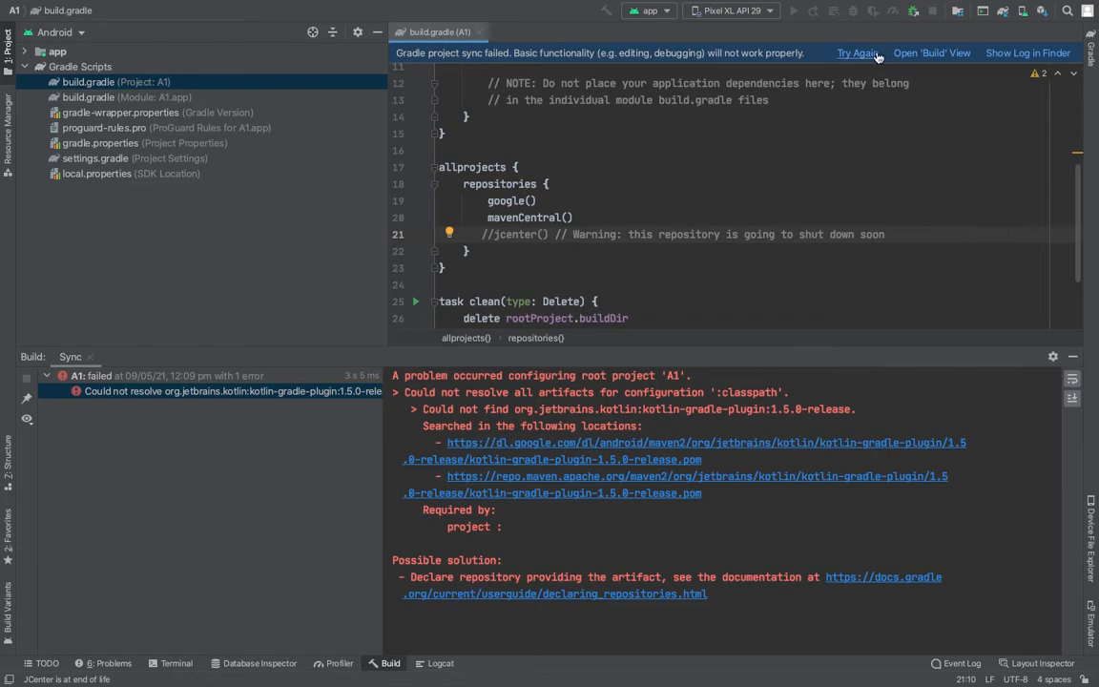
click(856, 53)
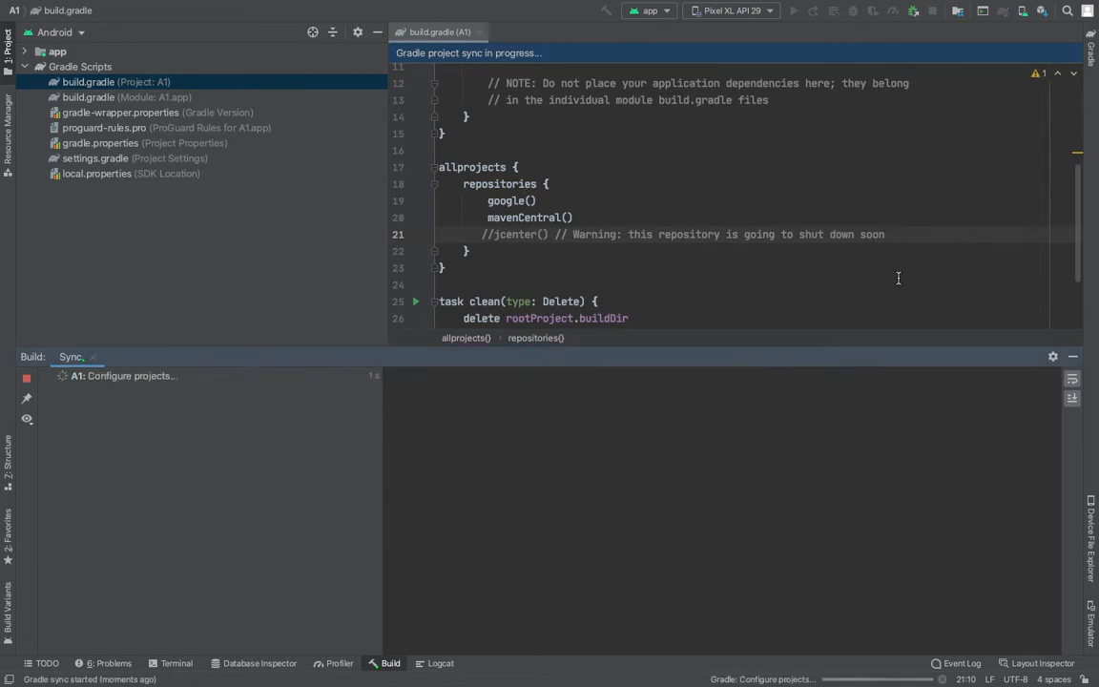